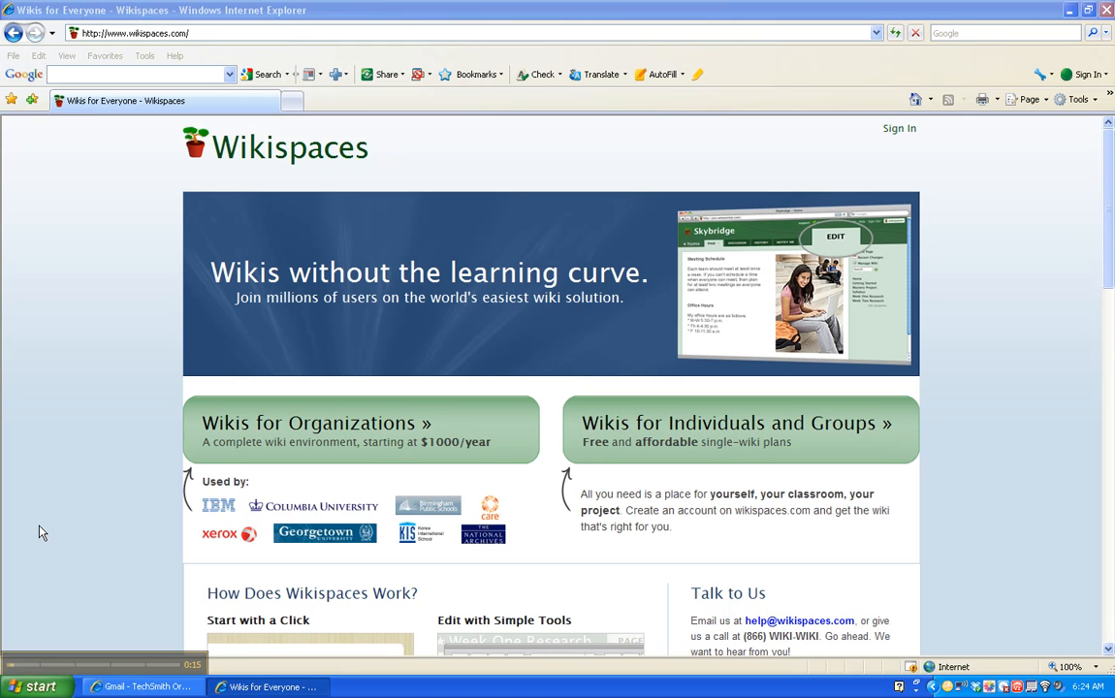
mouse_move(76, 458)
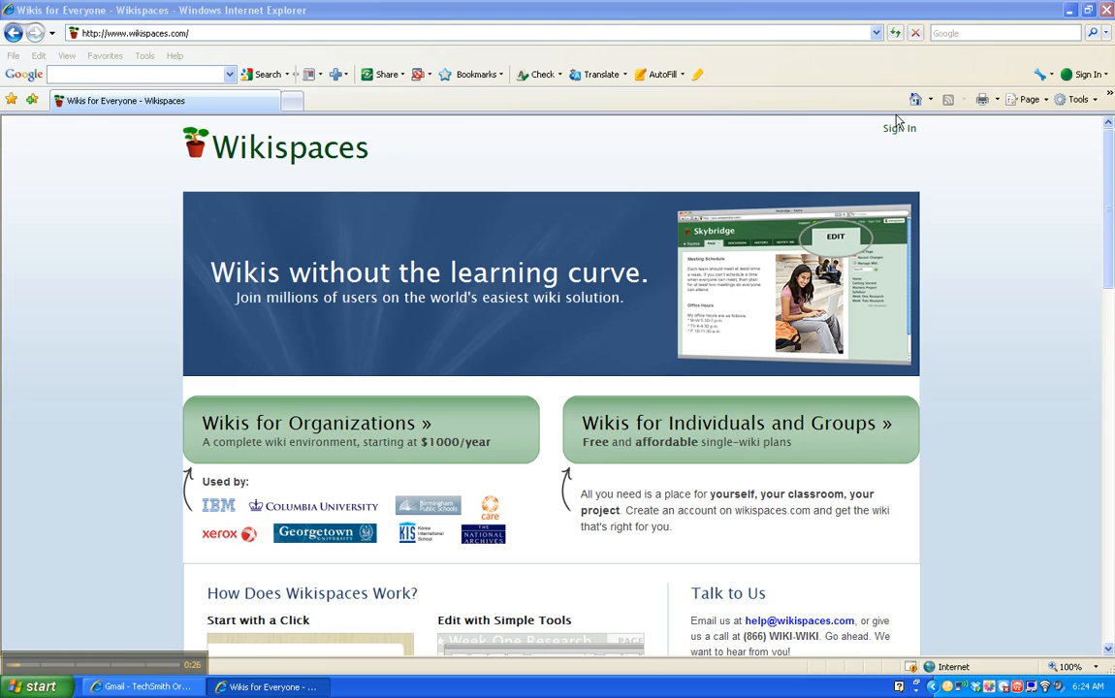
- Fill the sign-in form with username 'sazzaro' and the account password
click(901, 128)
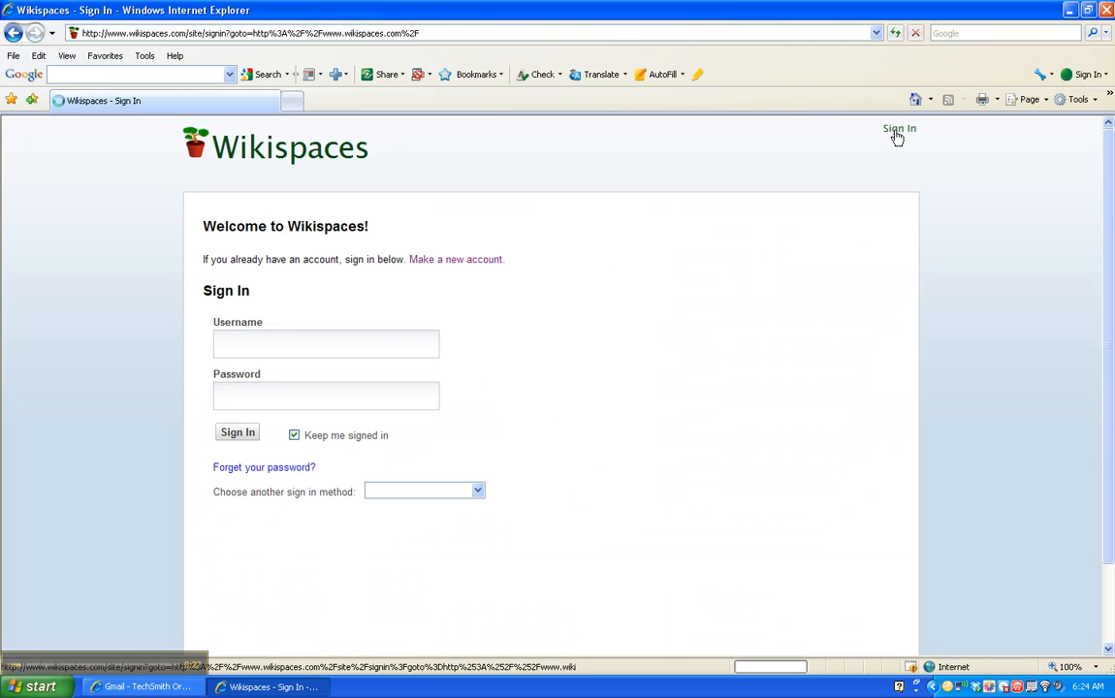
click(326, 346)
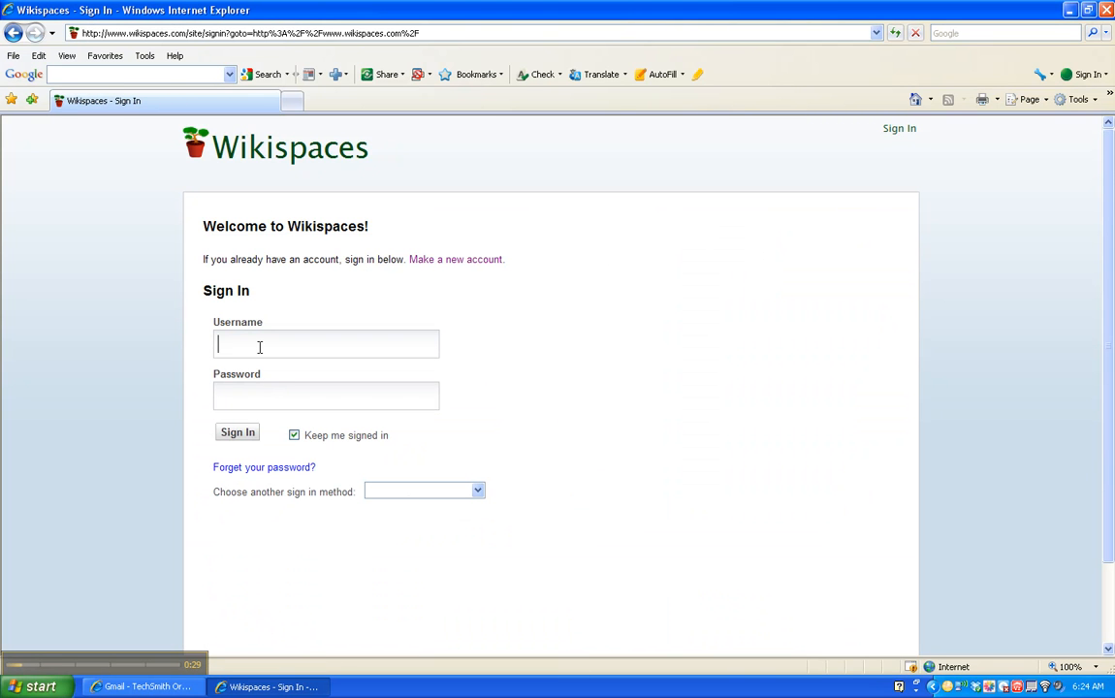
text(sazzaro)
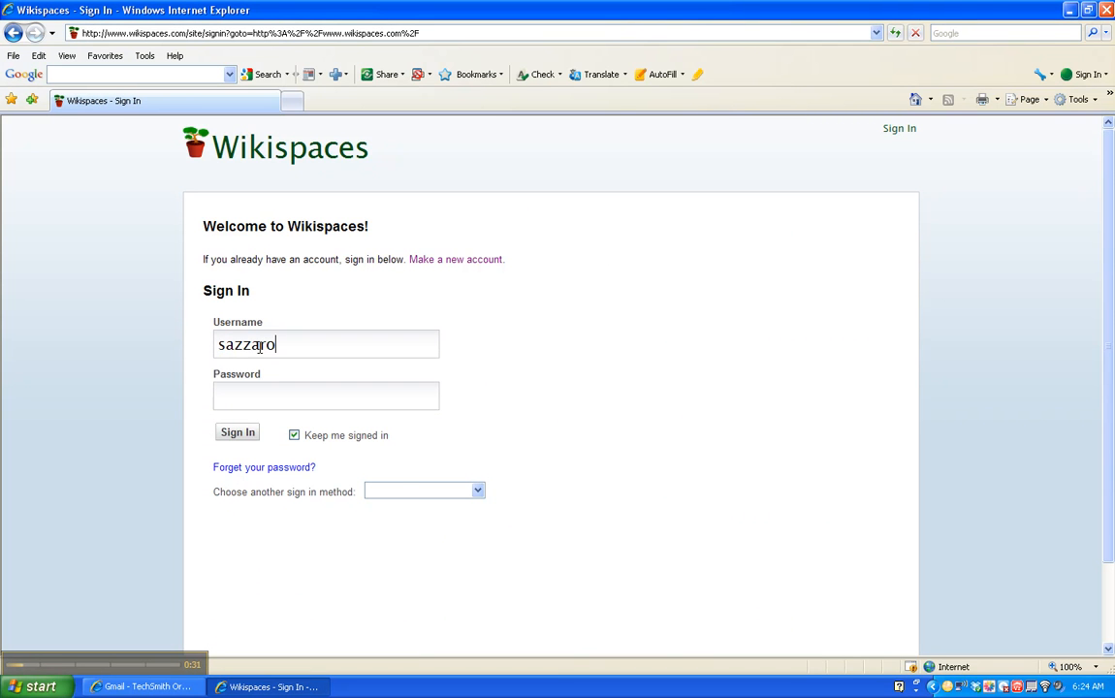
text(password)
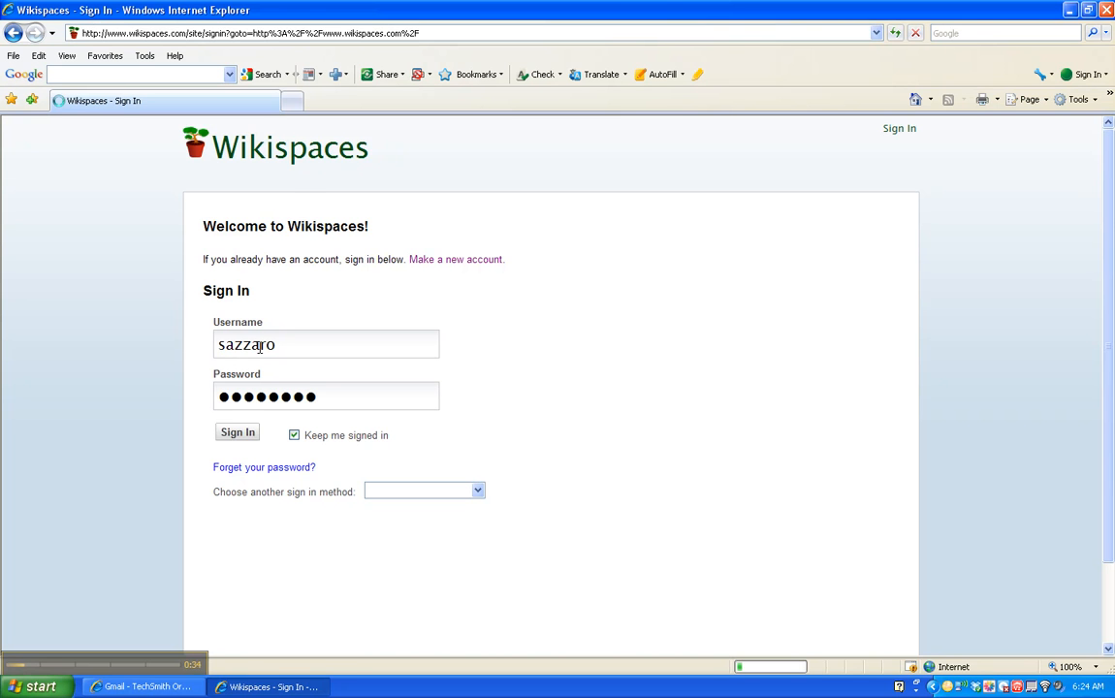
- Sign in to the dashboard and start the Make a New Wiki form
click(236, 431)
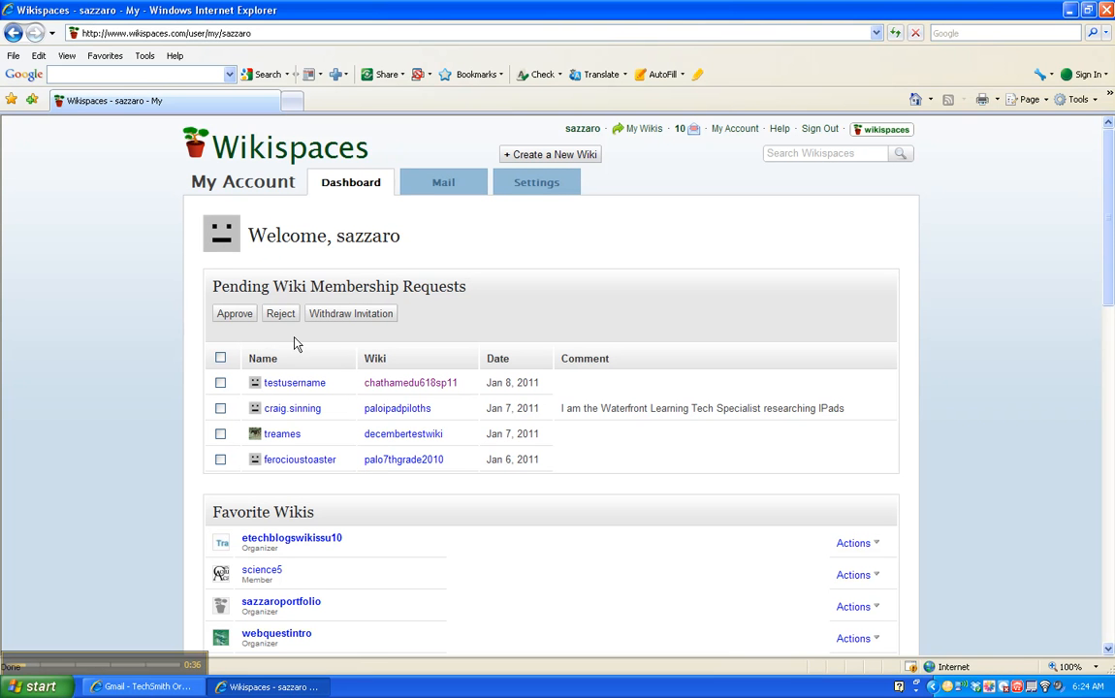
mouse_move(420, 231)
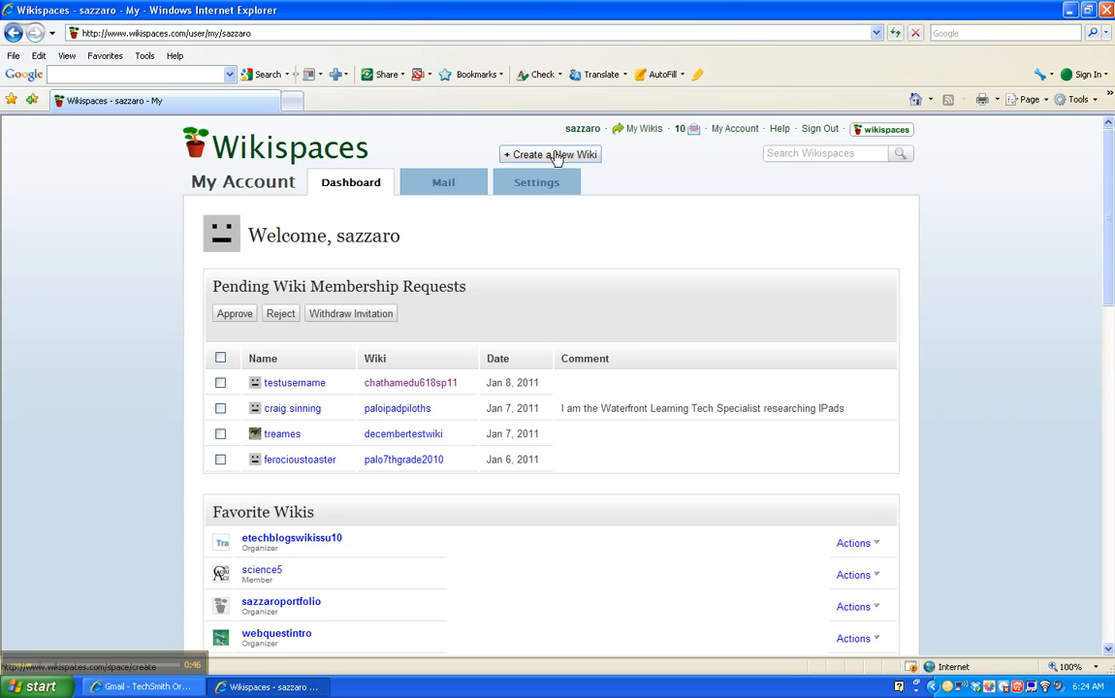
mouse_move(567, 159)
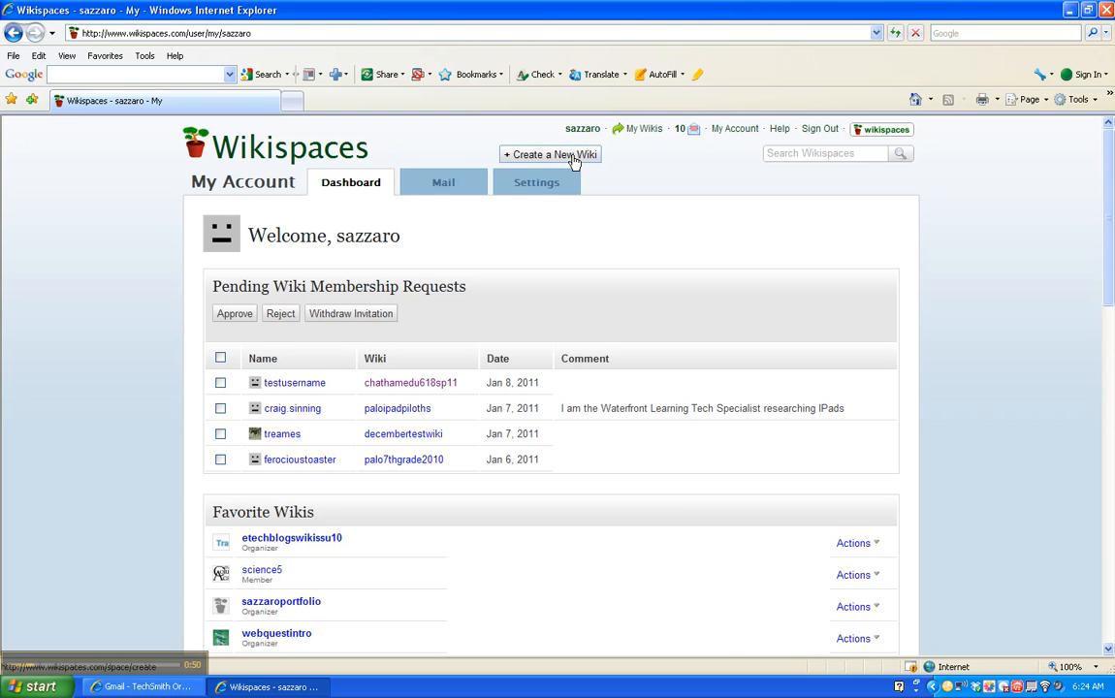
click(551, 155)
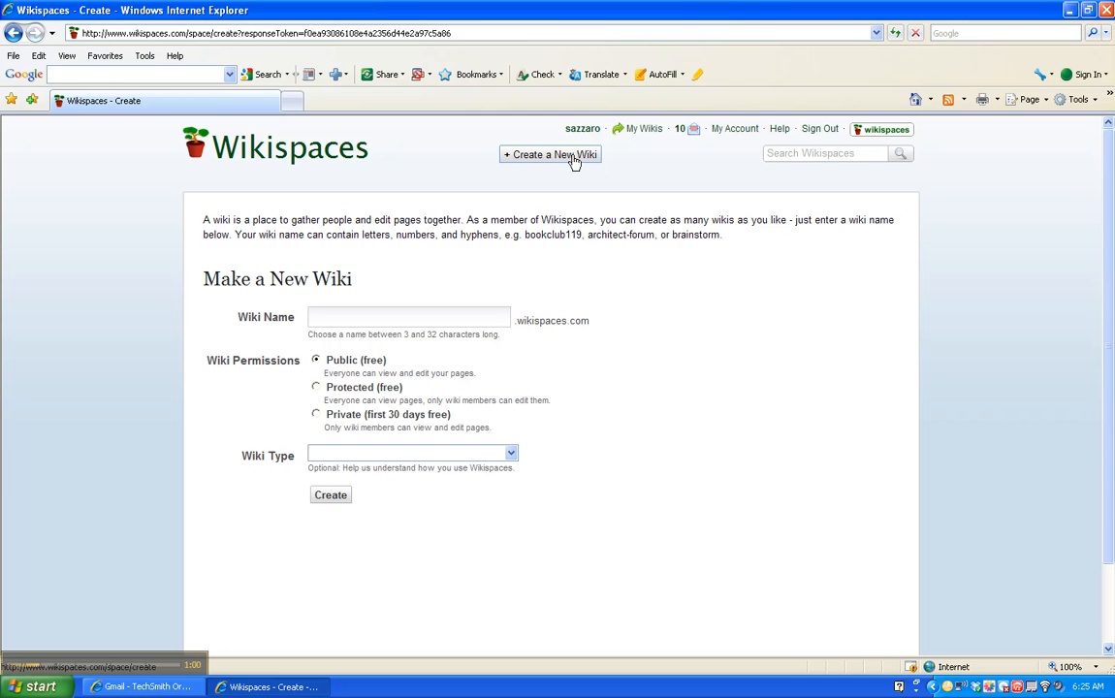
- Enter 'testuser99999' as the new wiki's name
click(636, 128)
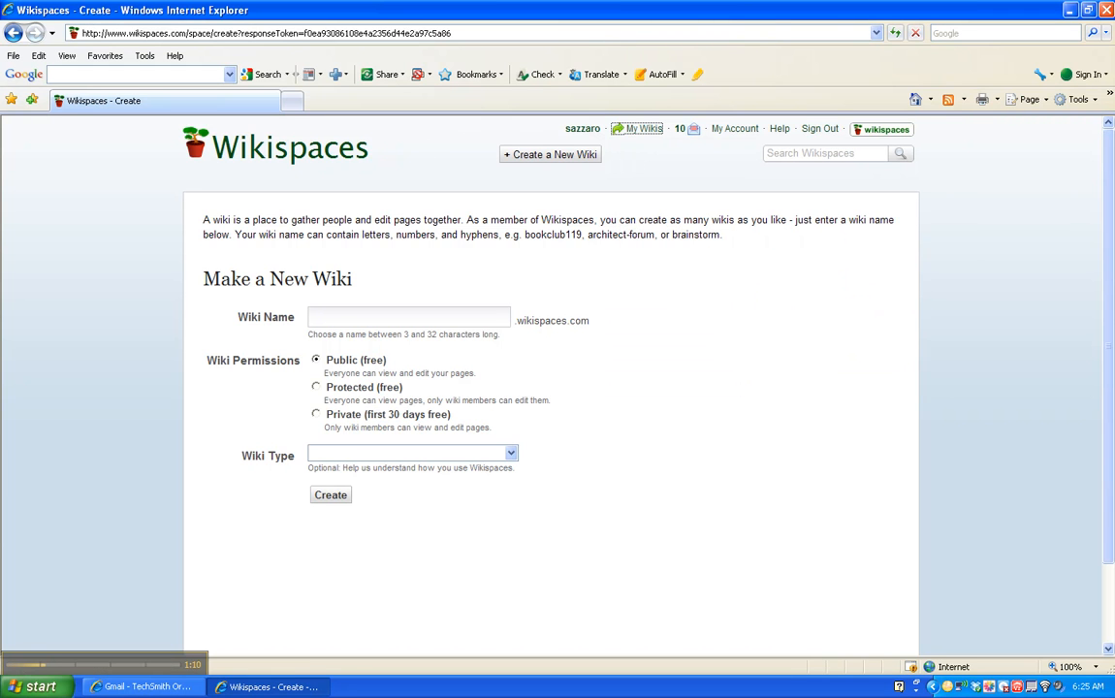
click(408, 318)
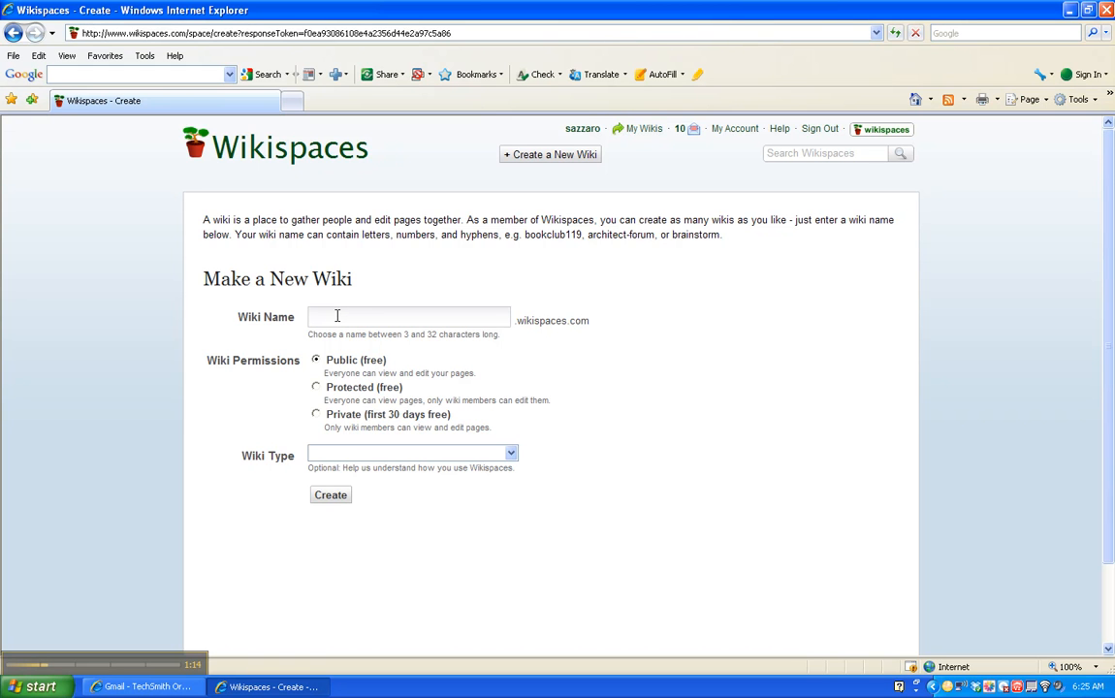
text(test)
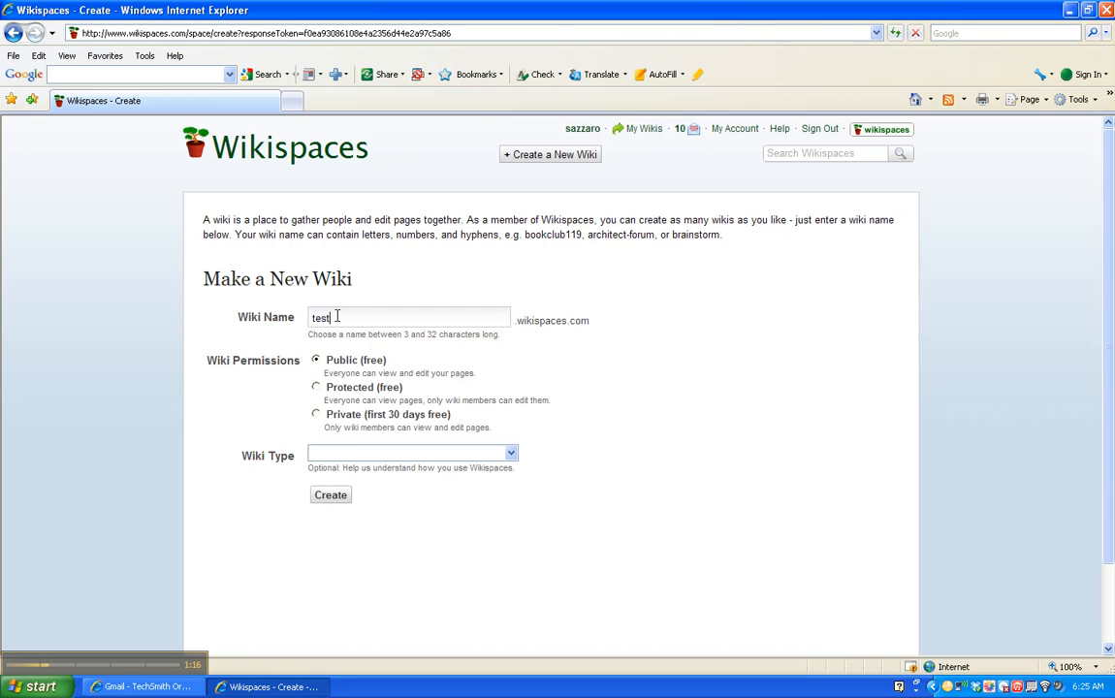
text(user)
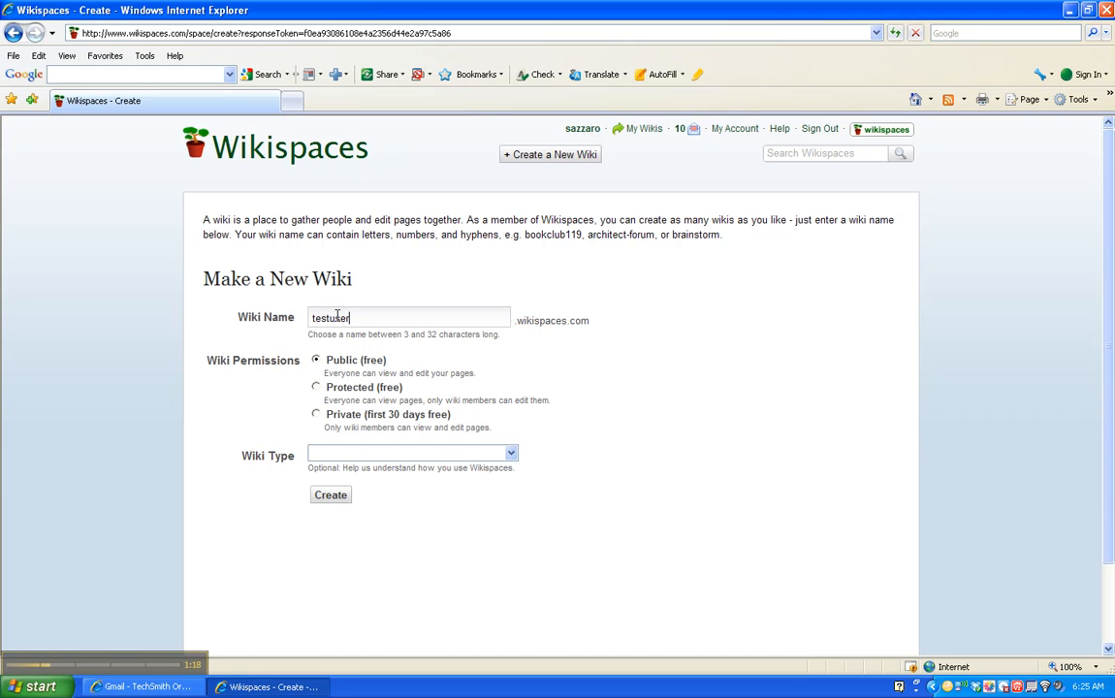
text(99999)
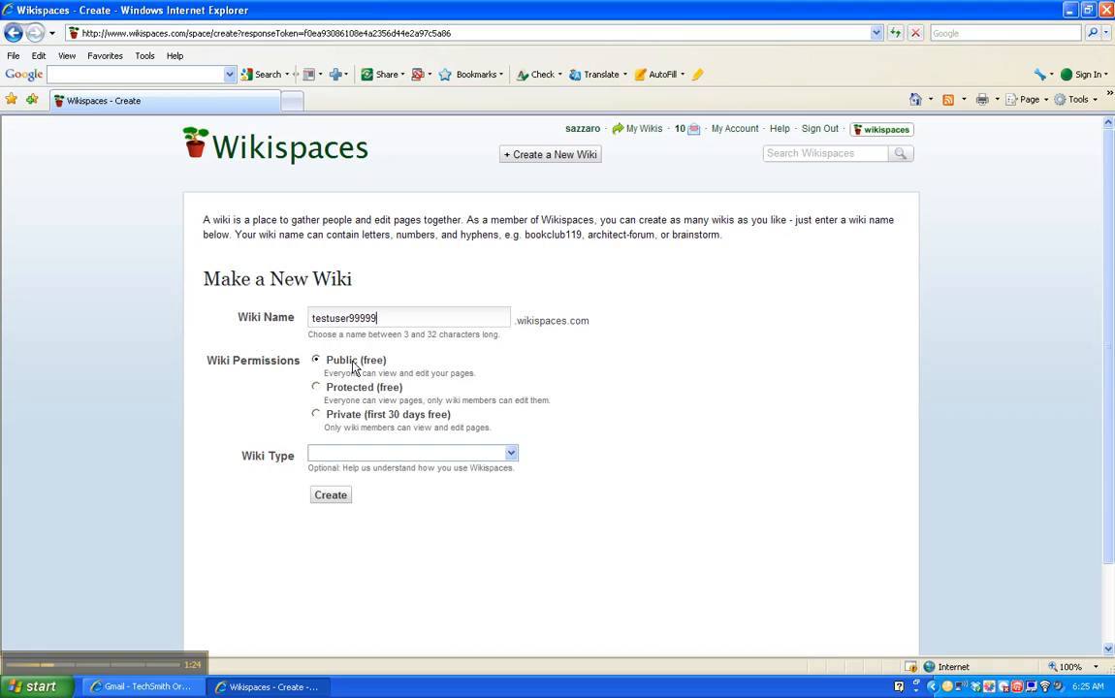
mouse_move(302, 376)
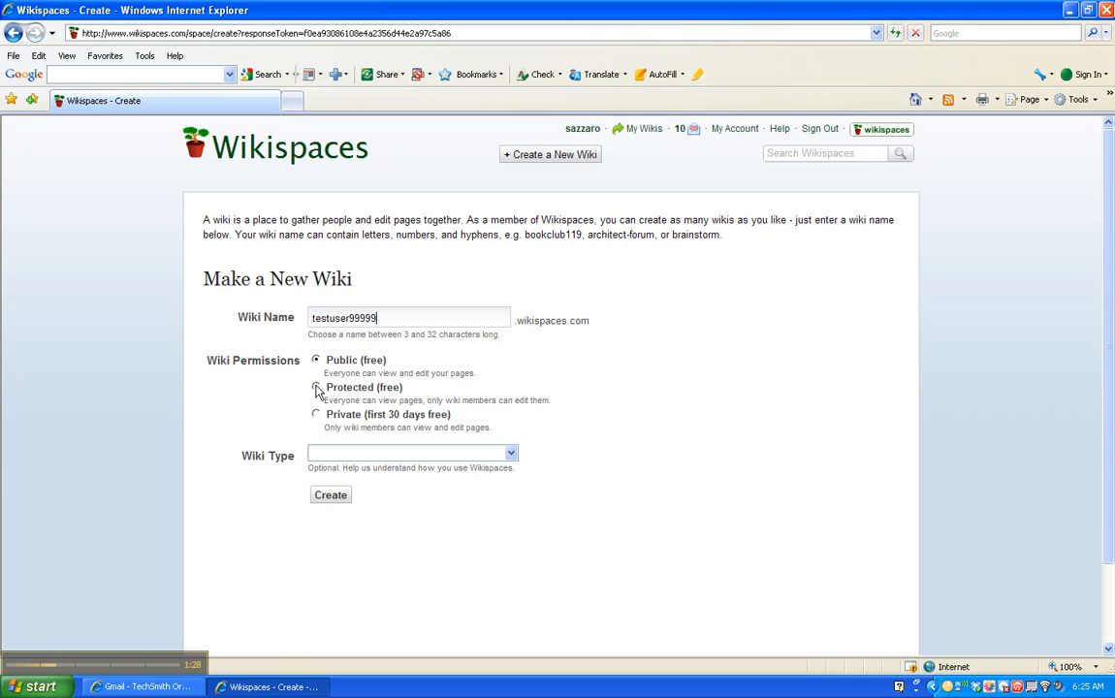
- Set permissions to Protected (free) and wiki type to K-12 Education (Primary and Secondary)
click(314, 388)
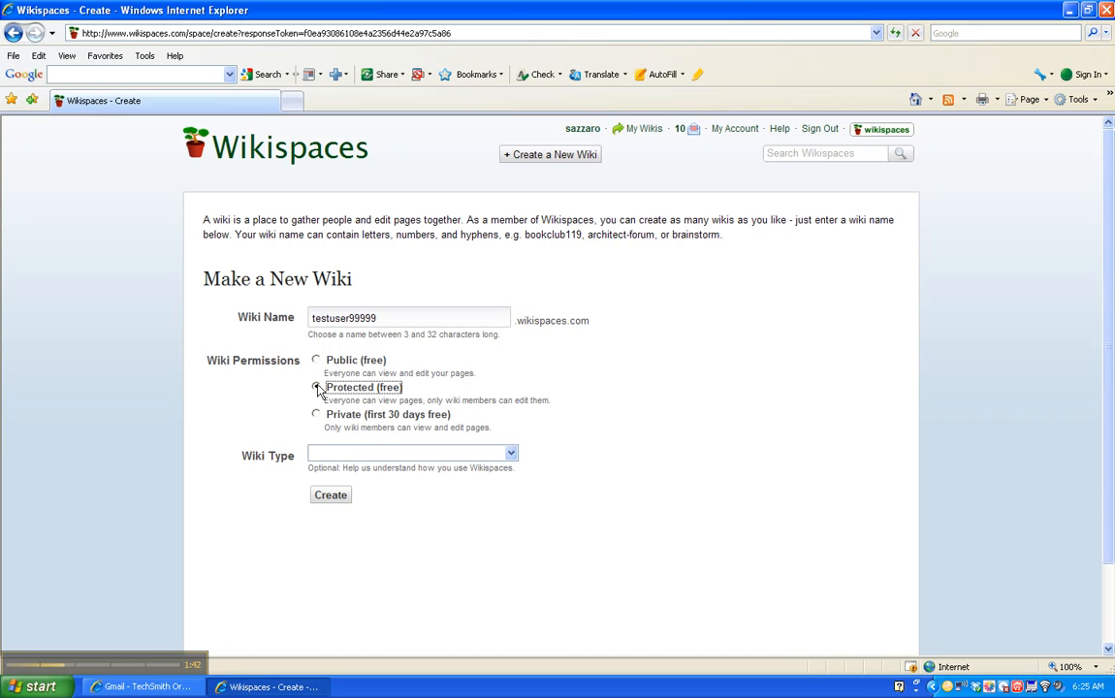
click(512, 454)
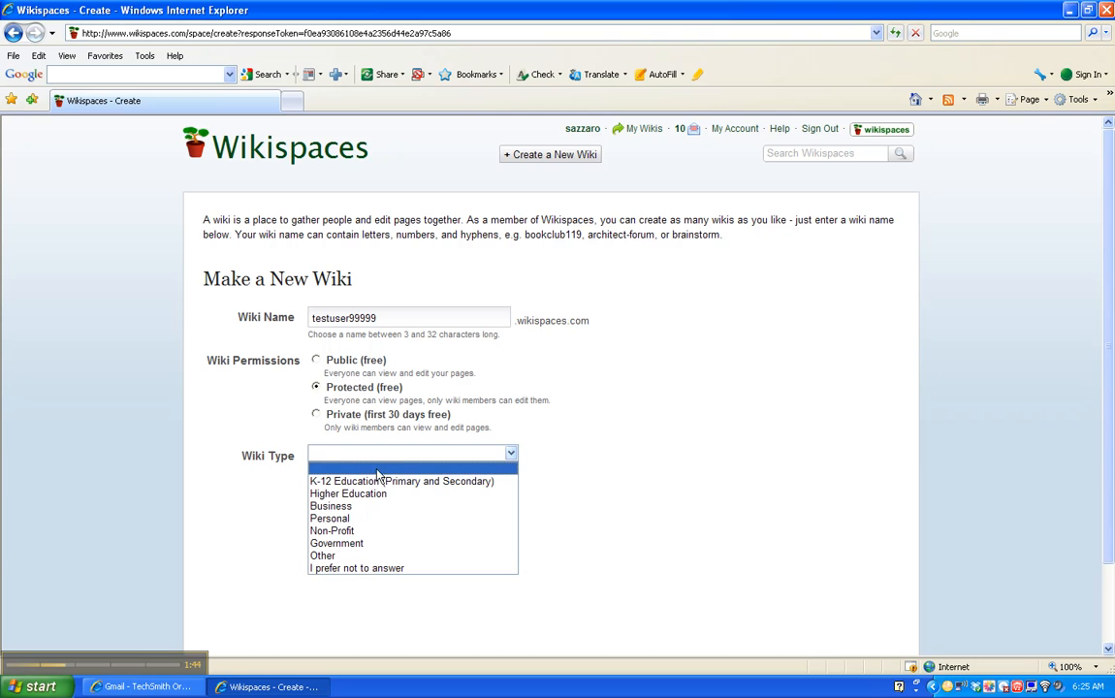
click(401, 481)
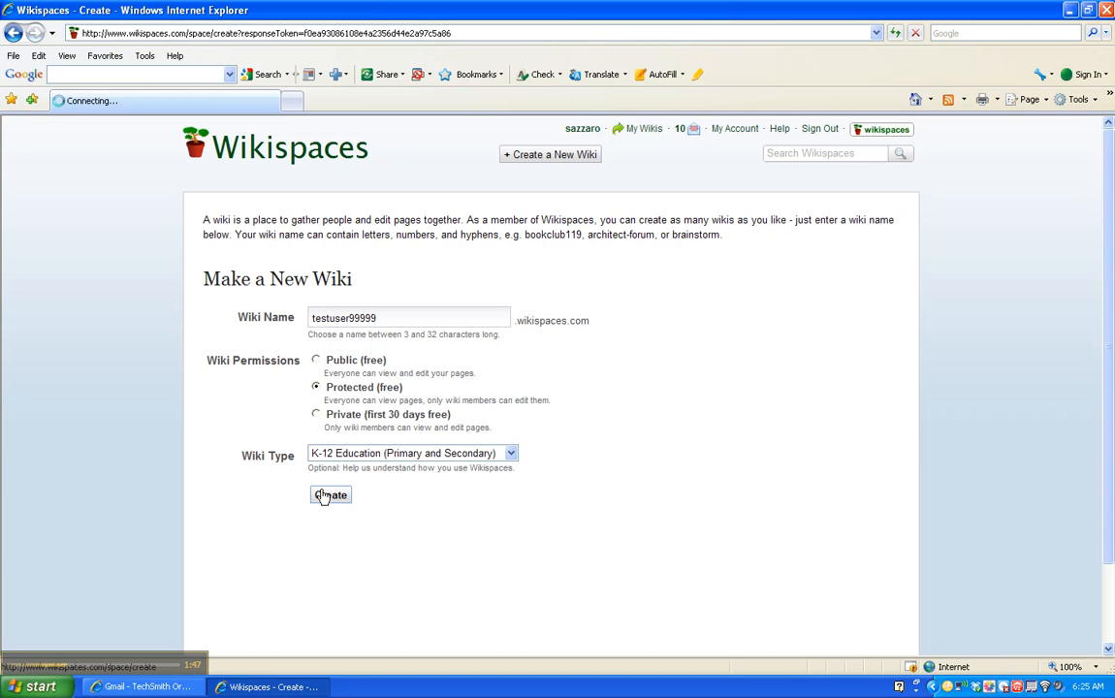
- Create the wiki and land on its 'Welcome to Your New Wiki!' home page
click(330, 495)
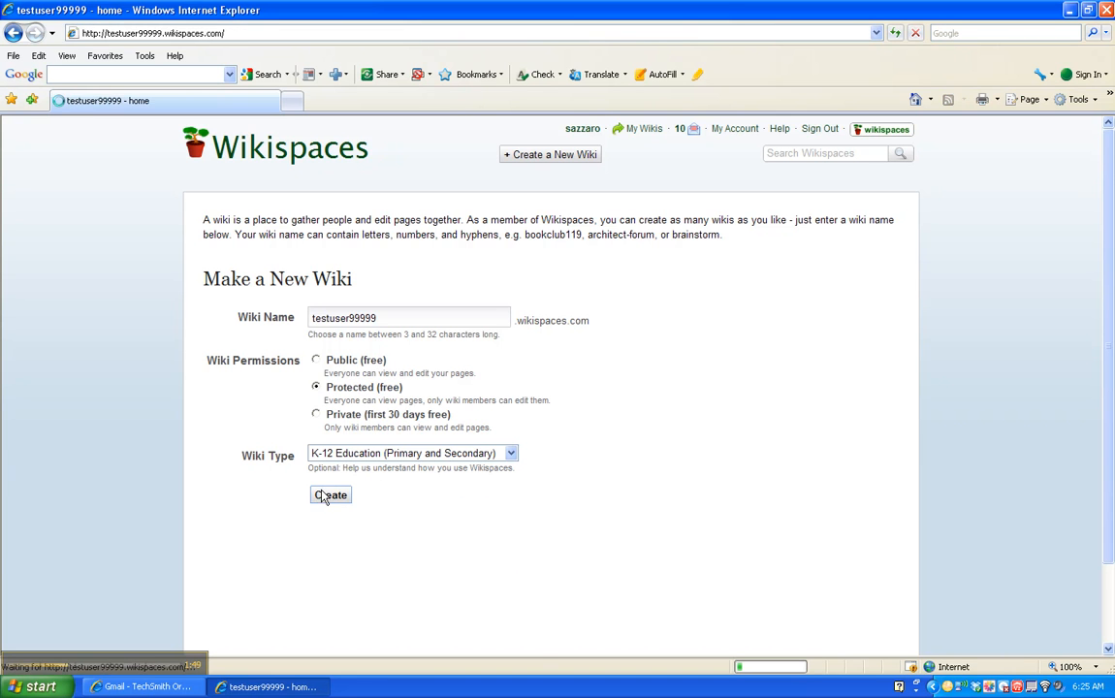
click(330, 494)
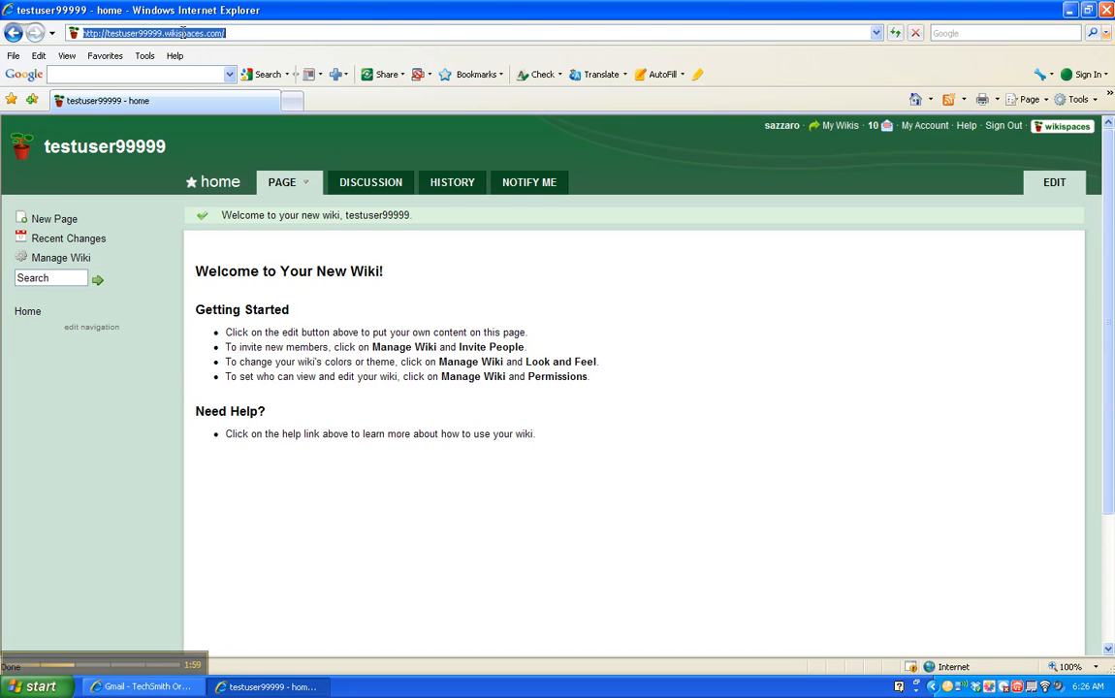
mouse_move(235, 33)
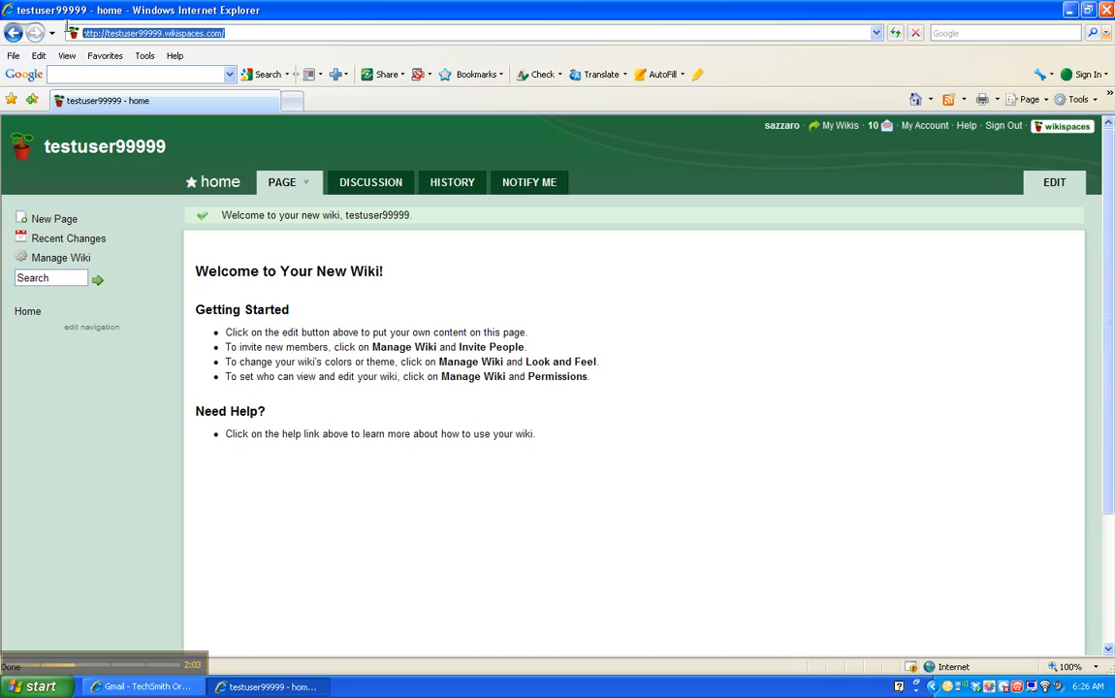
mouse_move(35, 31)
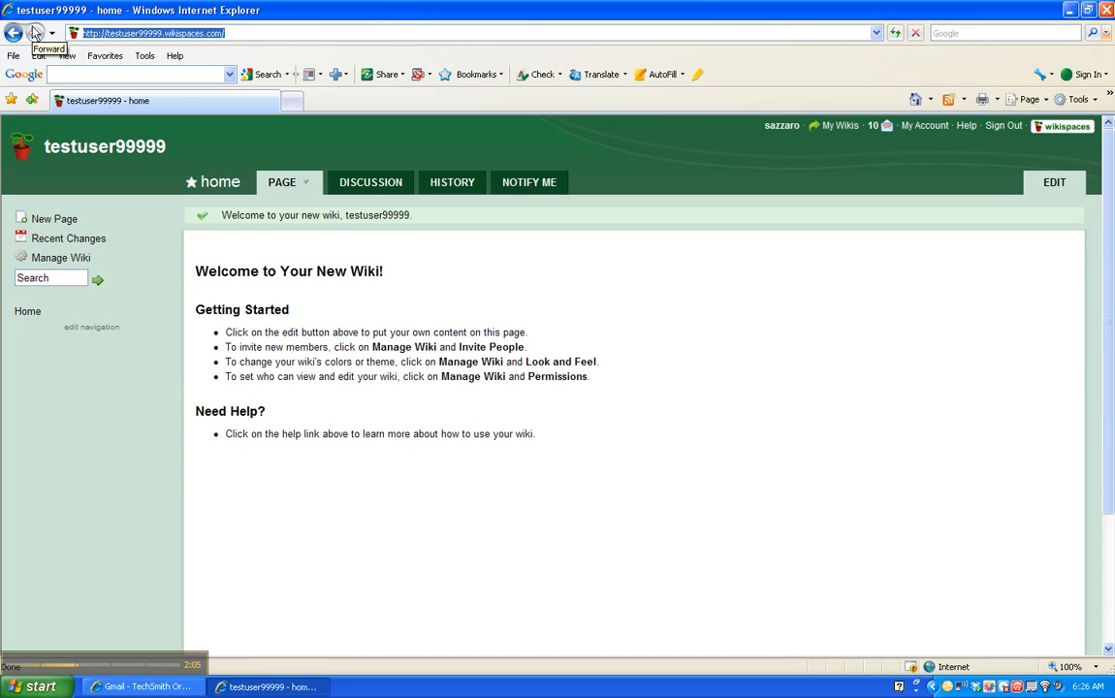